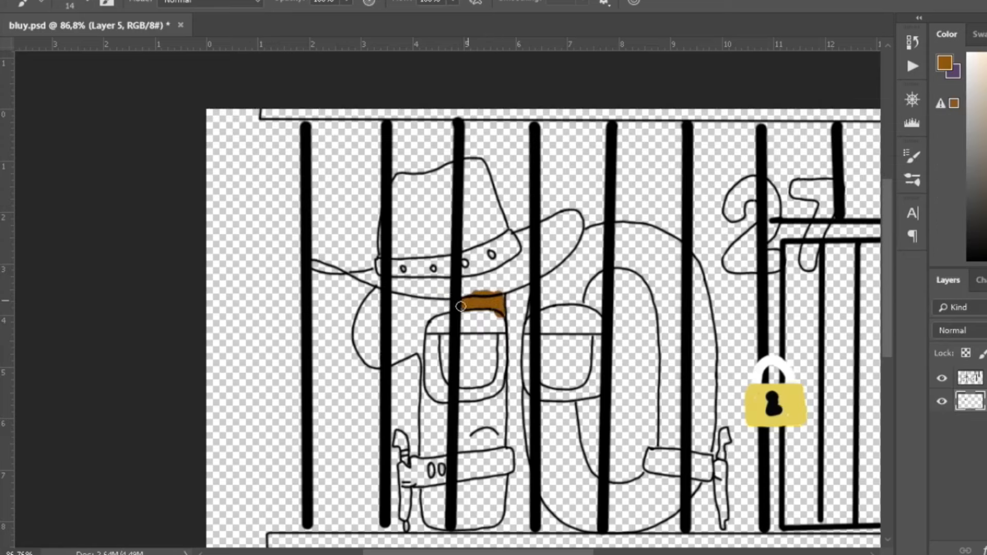
- Paint the arm and body of the '1' brown
drag(460, 307, 425, 407)
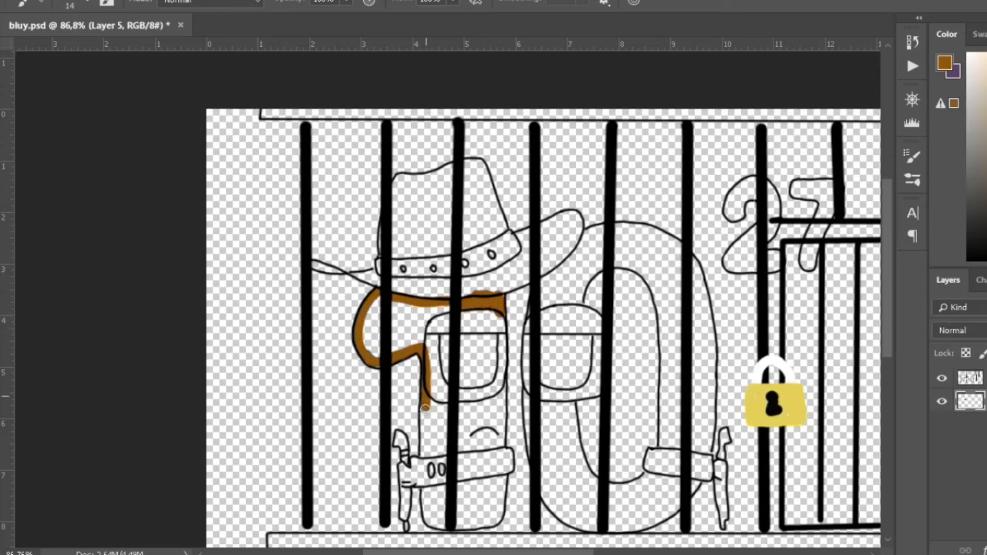
drag(428, 409, 497, 504)
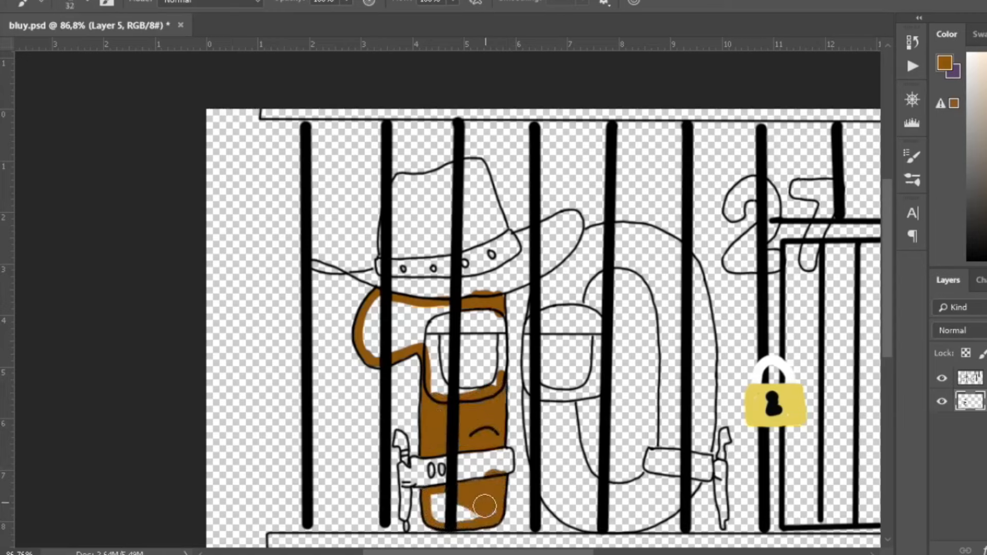
drag(479, 497, 400, 328)
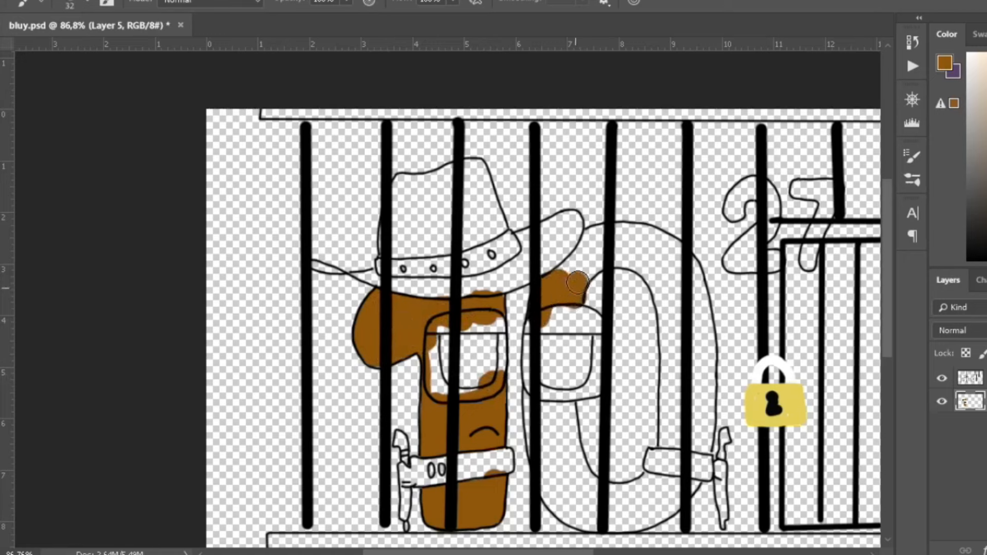
- Paint brown around the top, right side and bottom of the '0' ring
drag(572, 283, 670, 337)
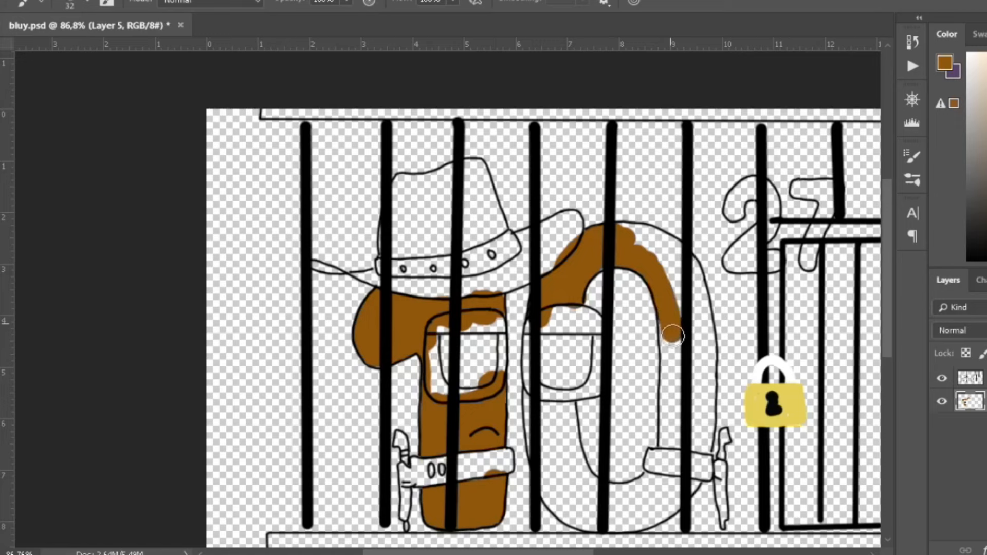
drag(673, 334, 667, 262)
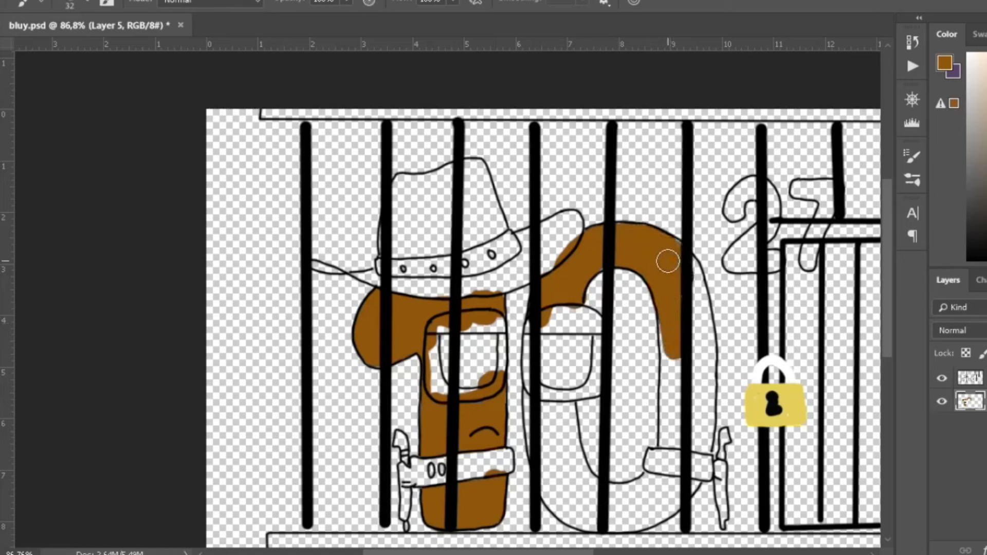
drag(667, 261, 696, 287)
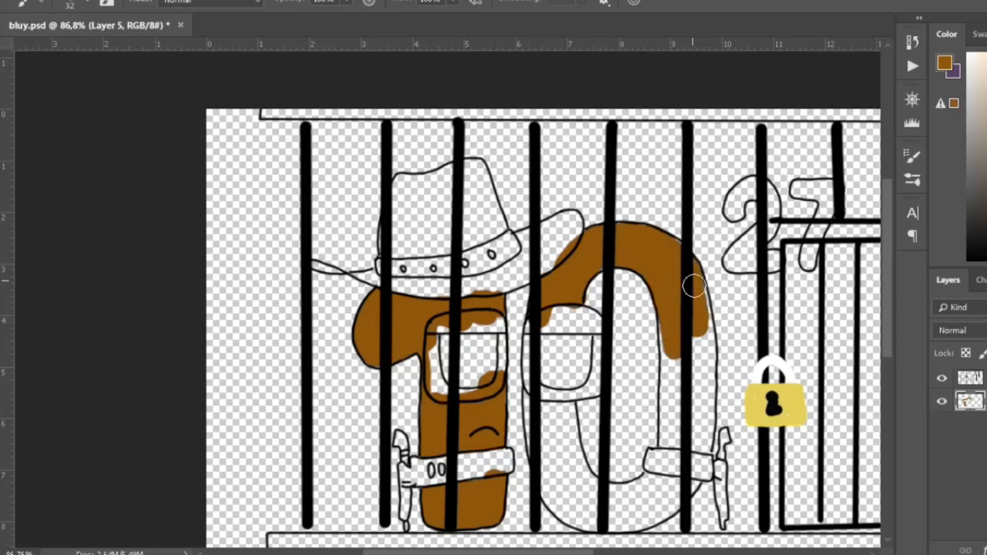
drag(692, 286, 683, 428)
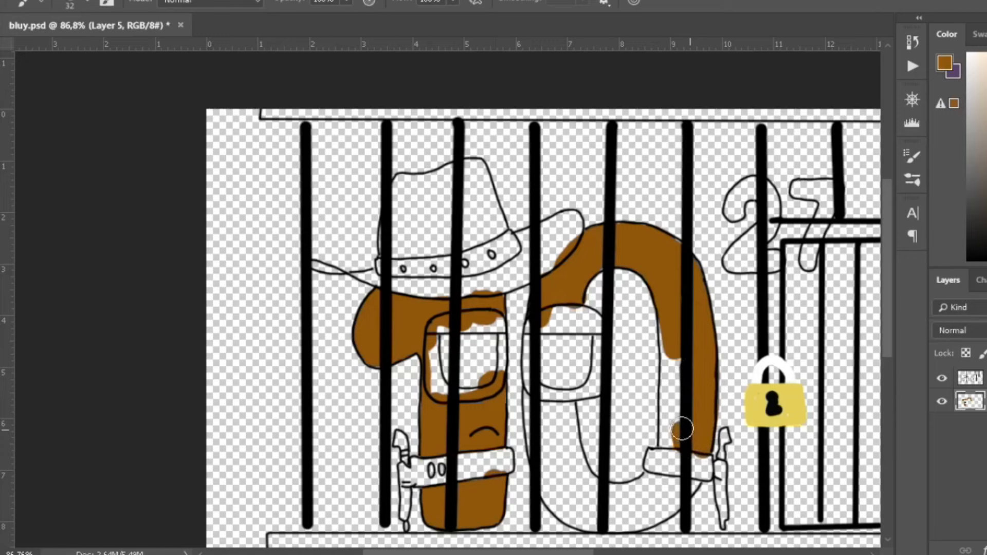
drag(680, 429, 566, 453)
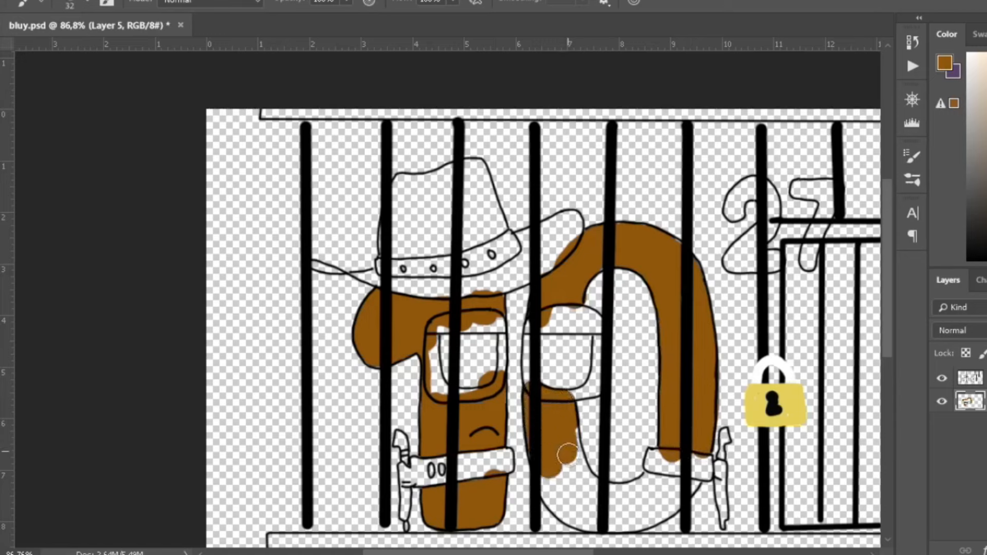
drag(566, 454, 614, 500)
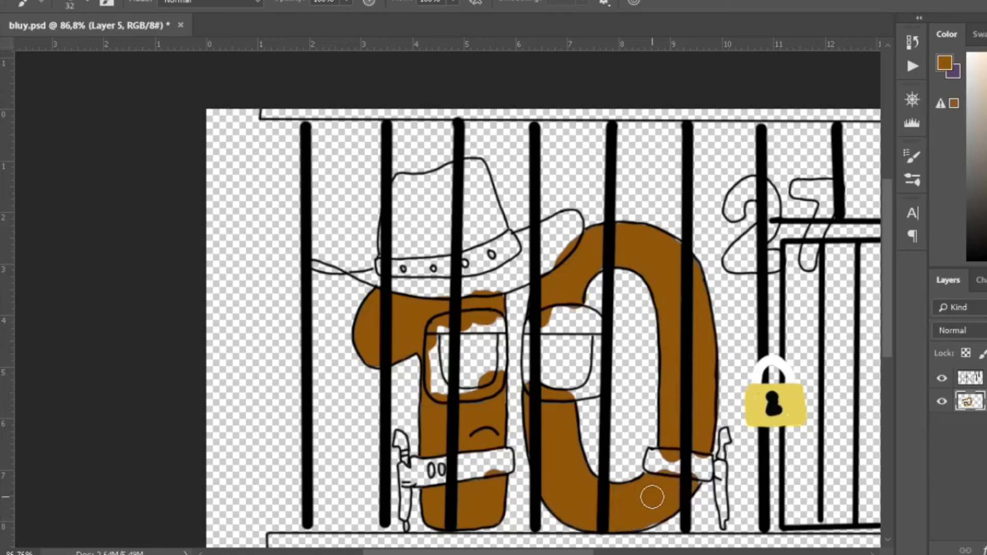
mouse_move(975, 255)
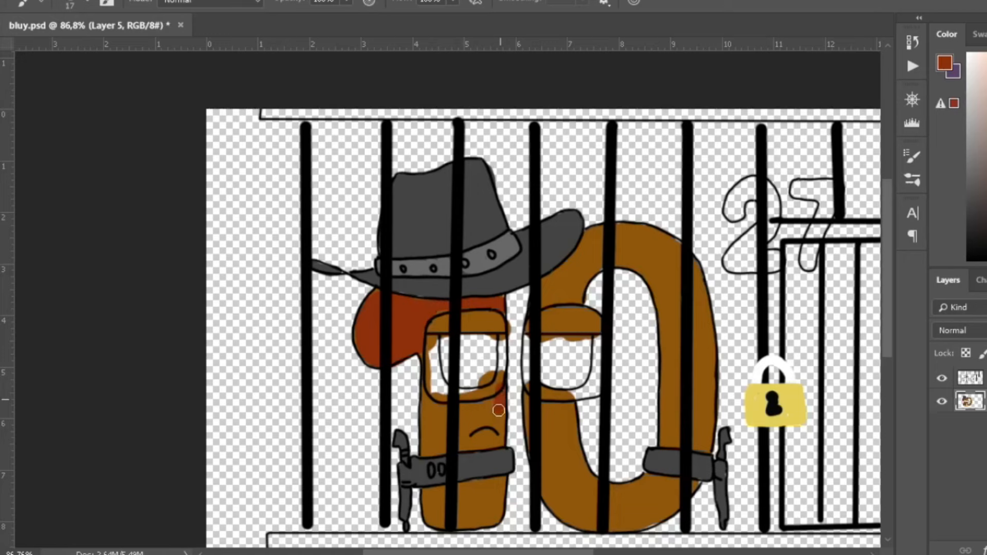
- Brush red-brown over the 1's body and the 0's top, right side and bottom
drag(497, 410, 464, 417)
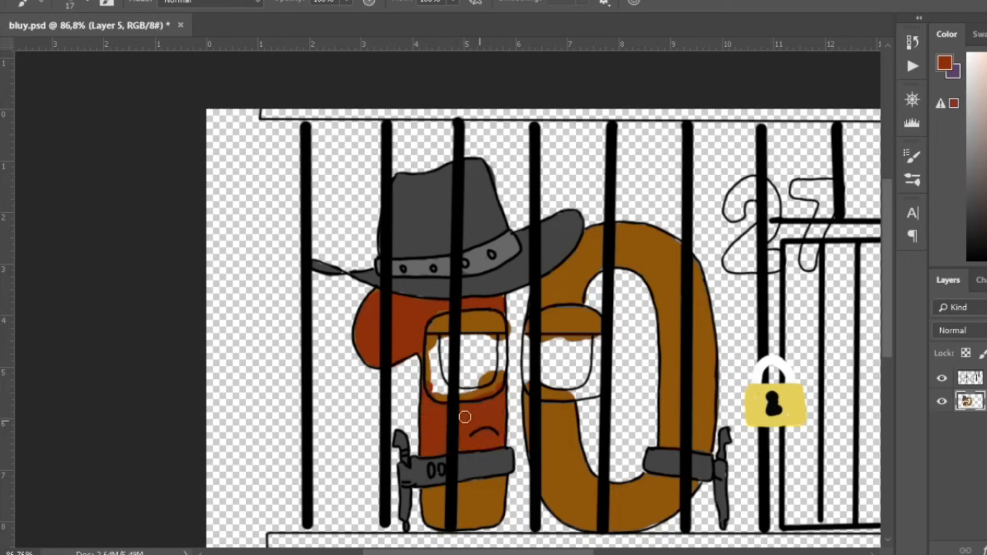
drag(463, 417, 493, 519)
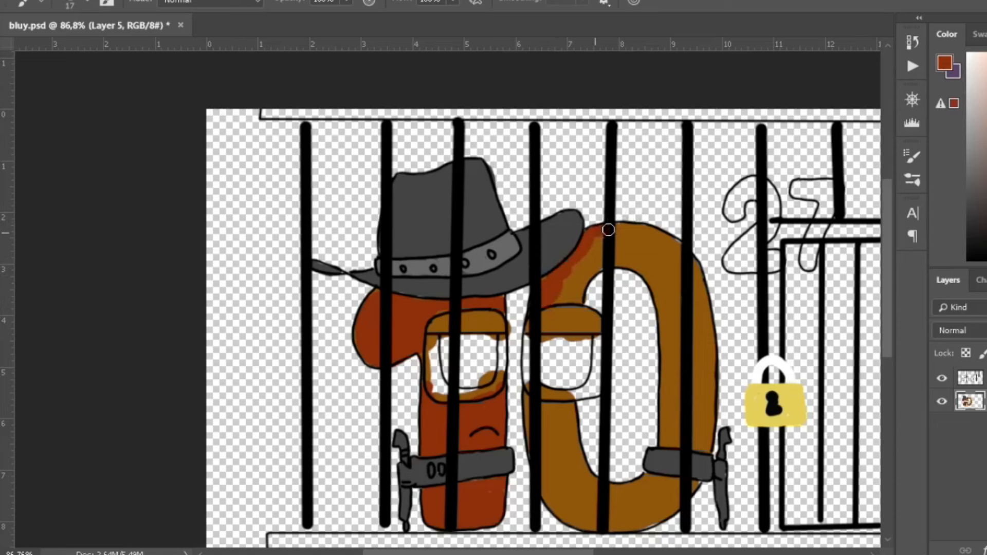
drag(607, 229, 666, 380)
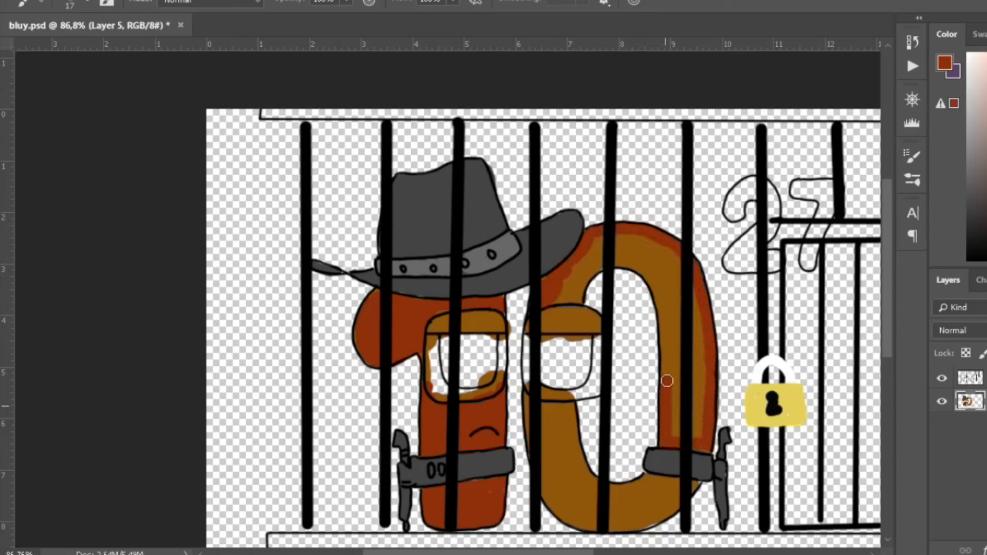
drag(667, 381, 622, 247)
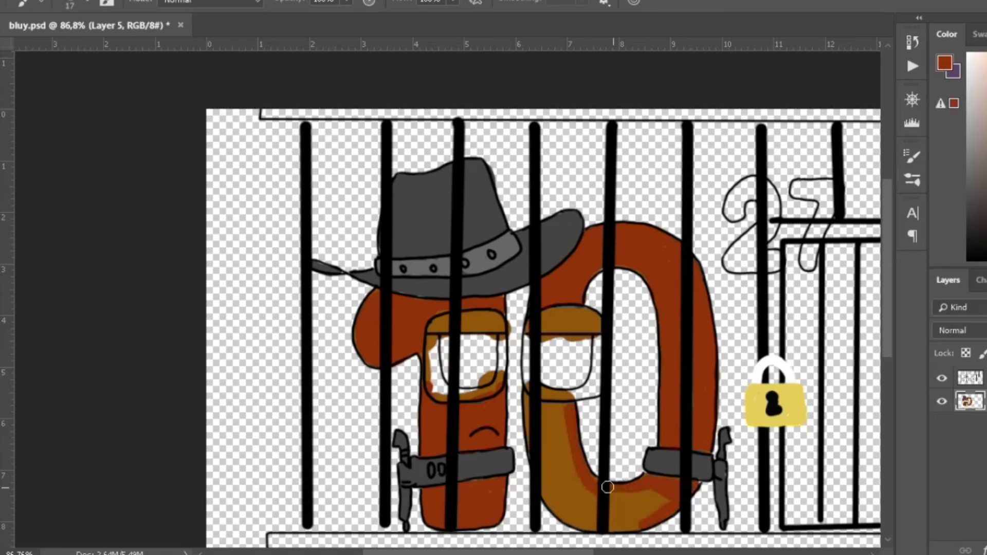
drag(607, 487, 591, 513)
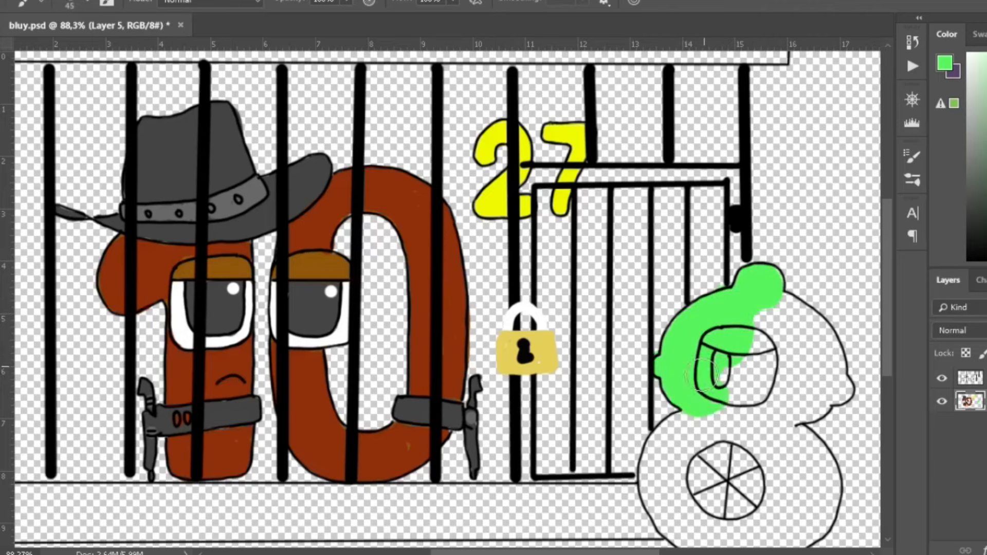
- Paint the top of the '8' green and its wheel white, then pick dark green
drag(692, 390, 793, 415)
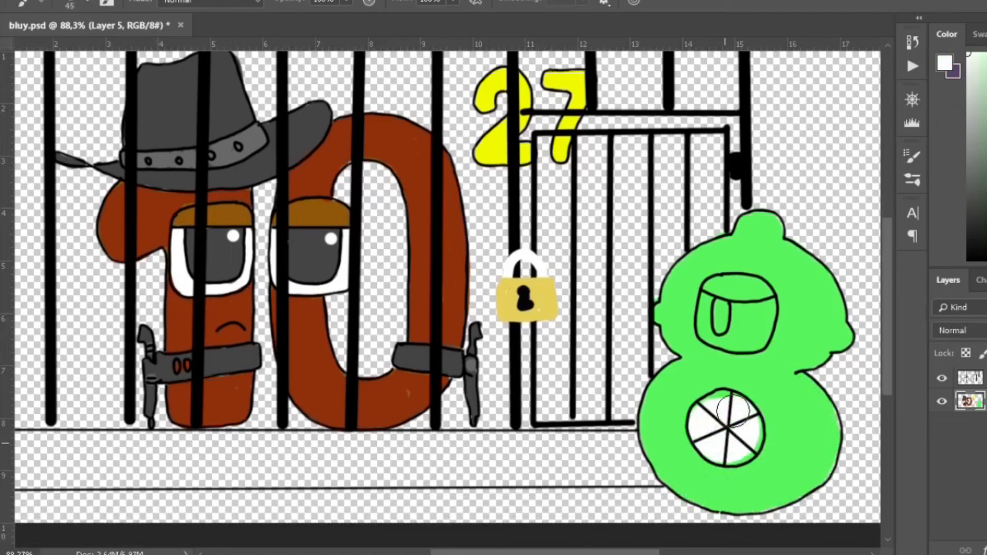
drag(743, 409, 742, 308)
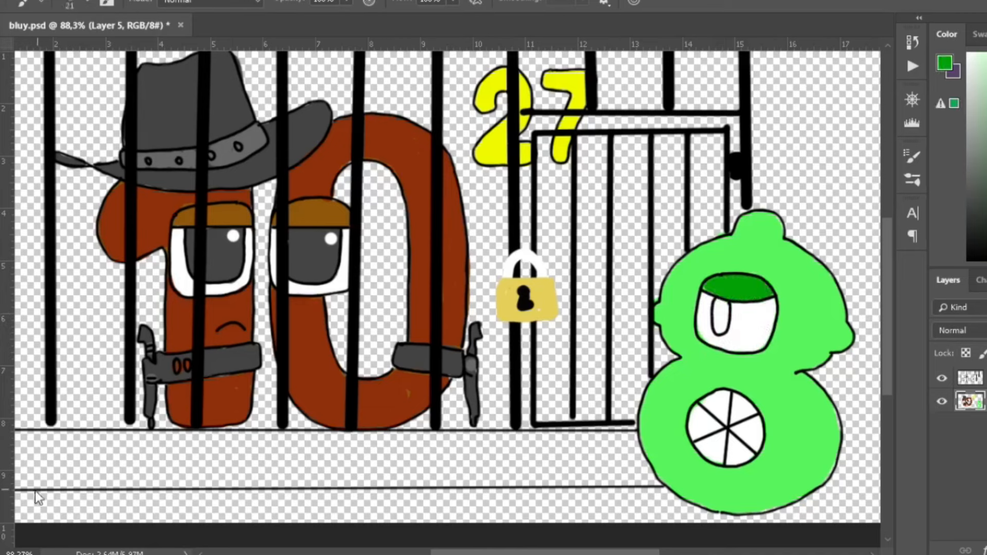
click(725, 316)
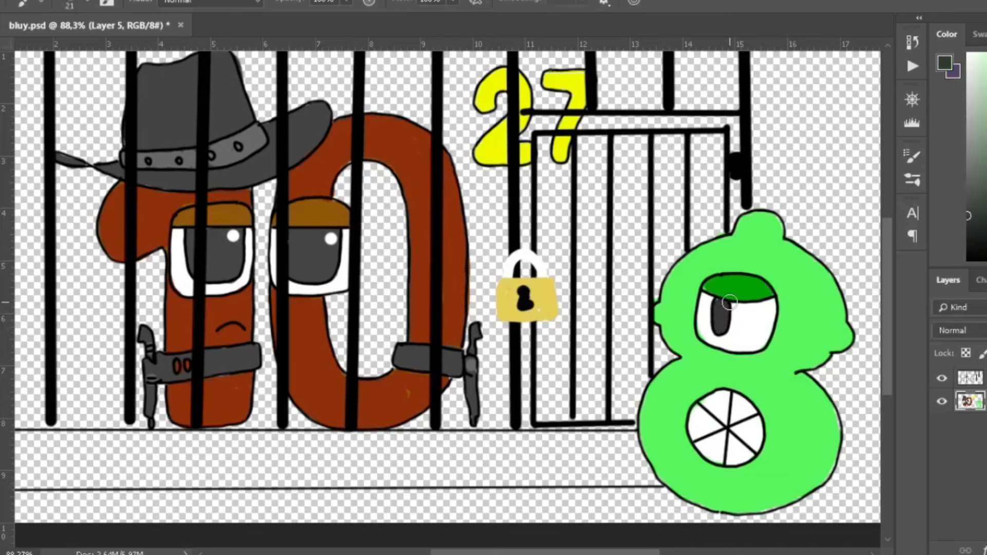